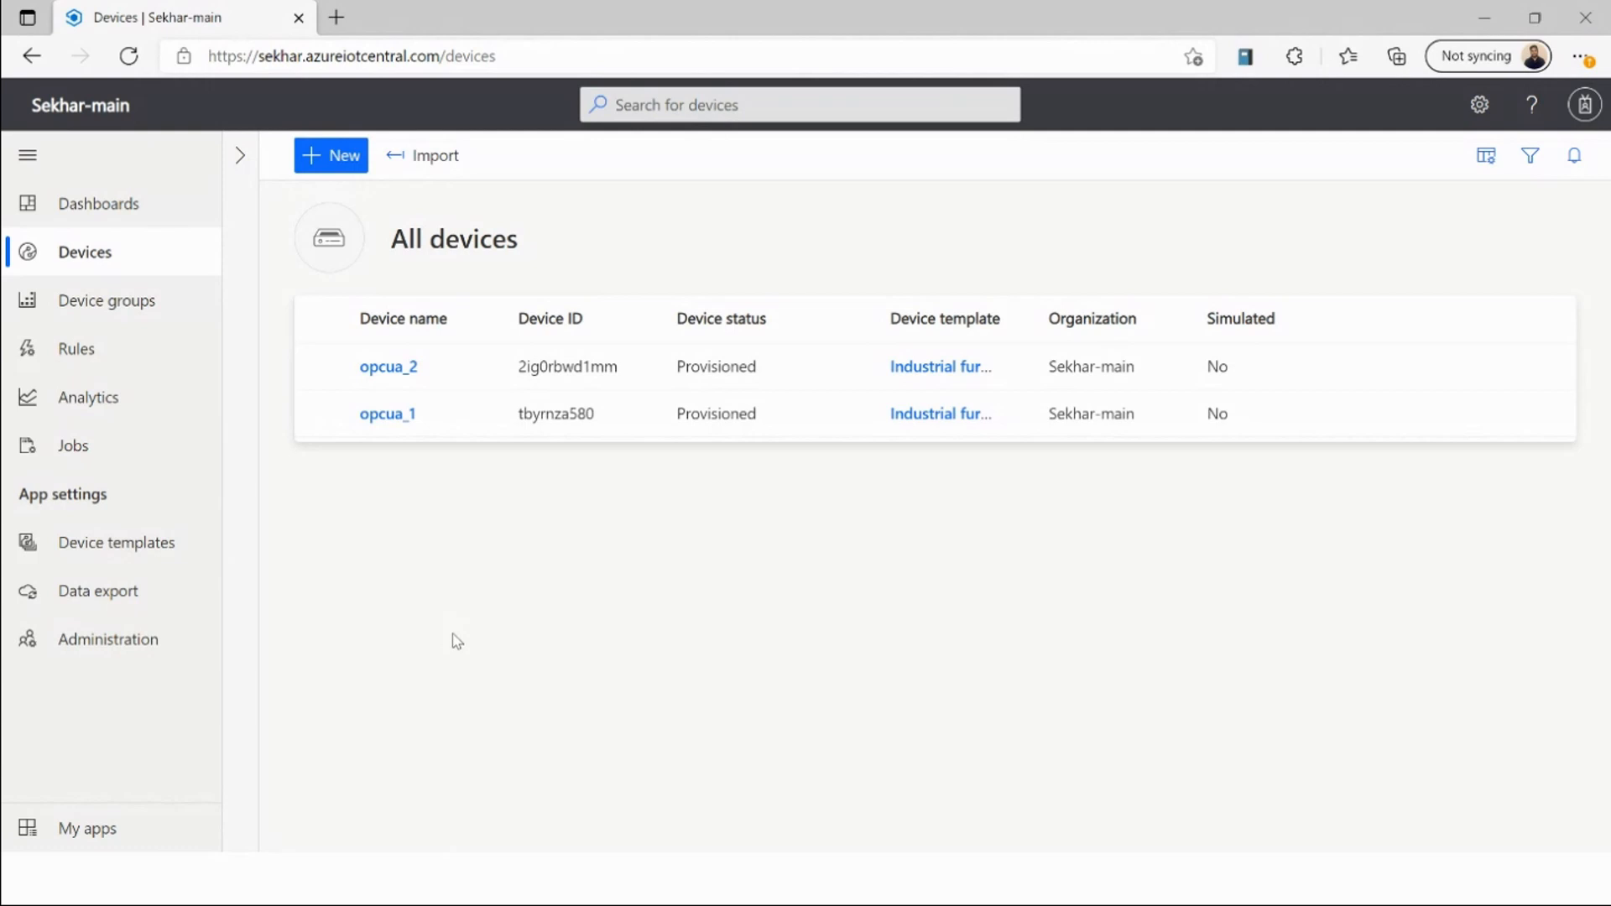
pyautogui.moveTo(423, 636)
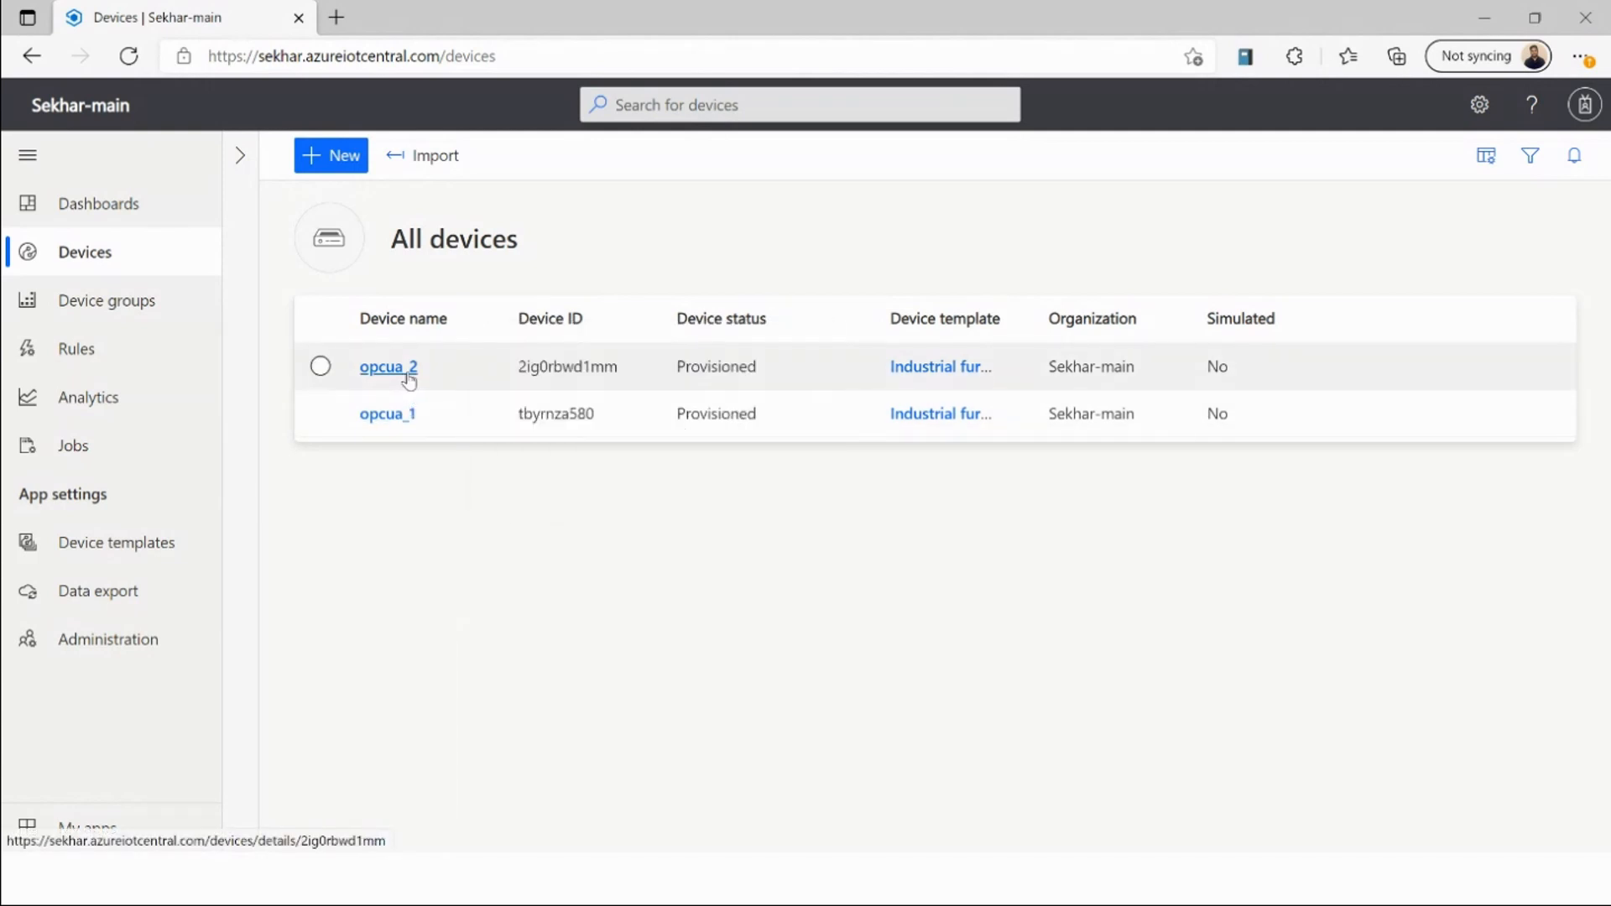
pyautogui.moveTo(388, 414)
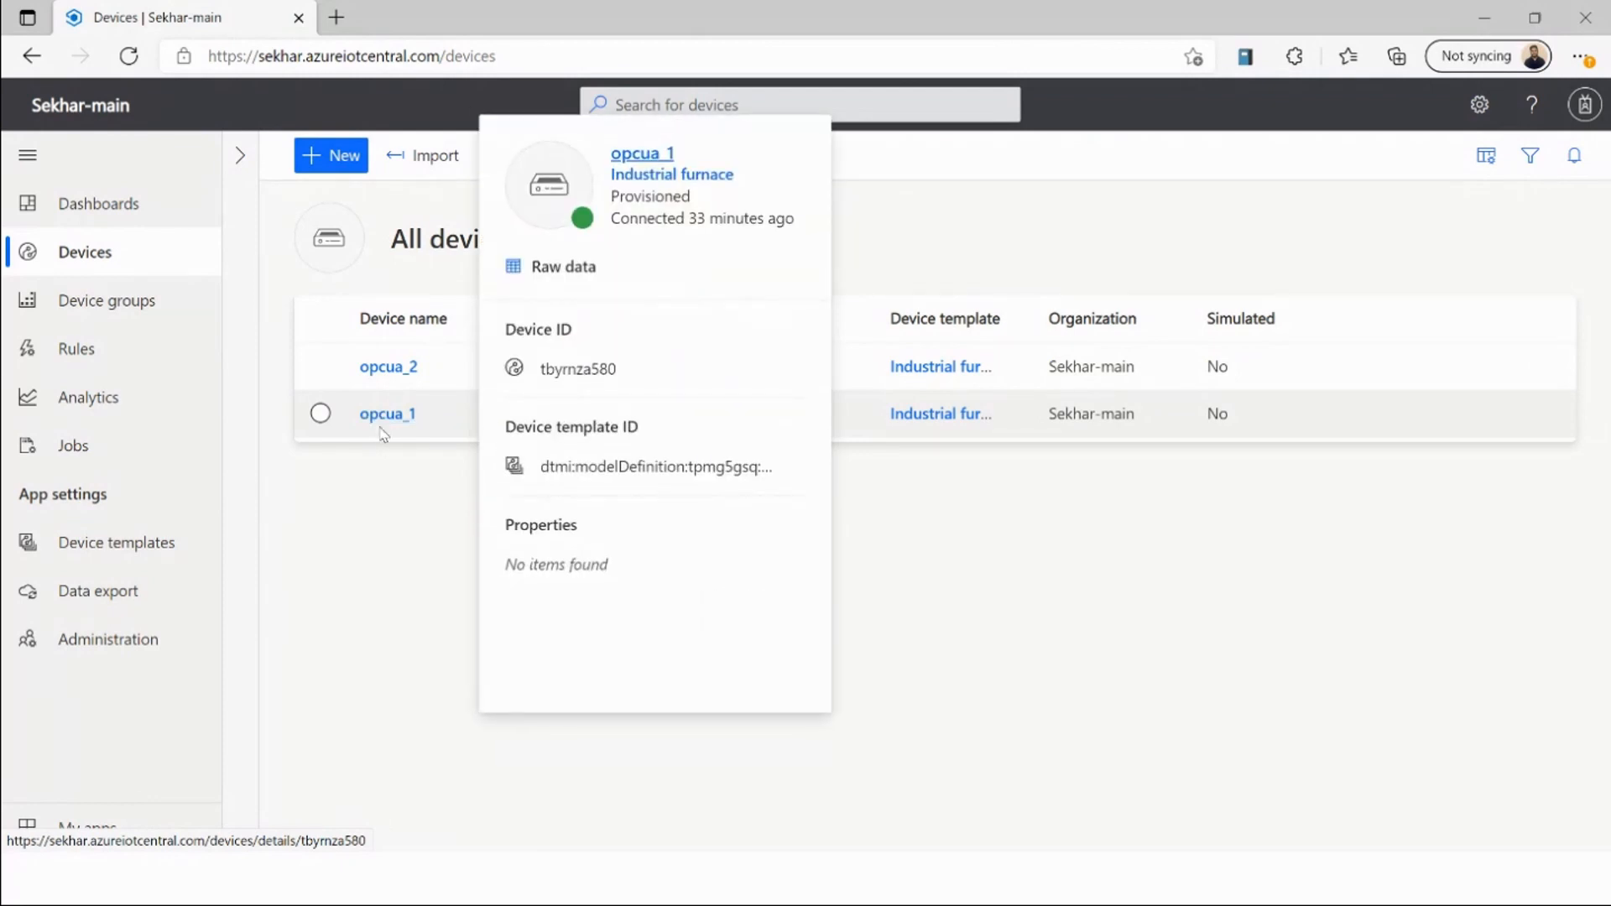
# - View the raw telemetry messages of device opcua_1
pyautogui.click(564, 267)
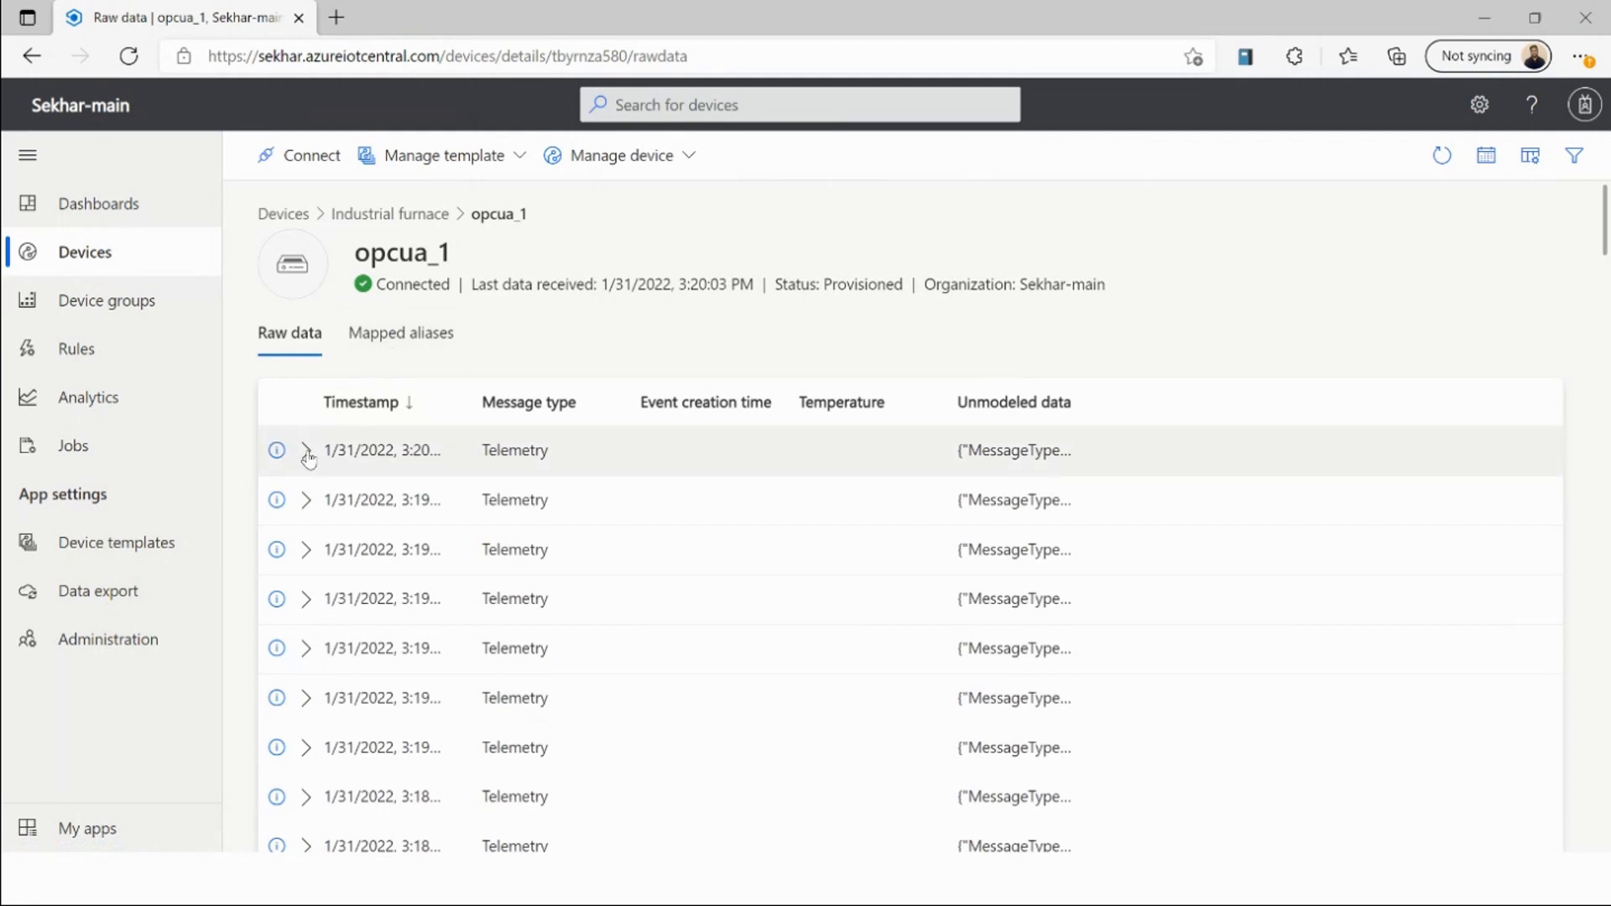
# - Reveal the JSON payload of opcua_1's newest telemetry message down to its Value entry
pyautogui.click(306, 449)
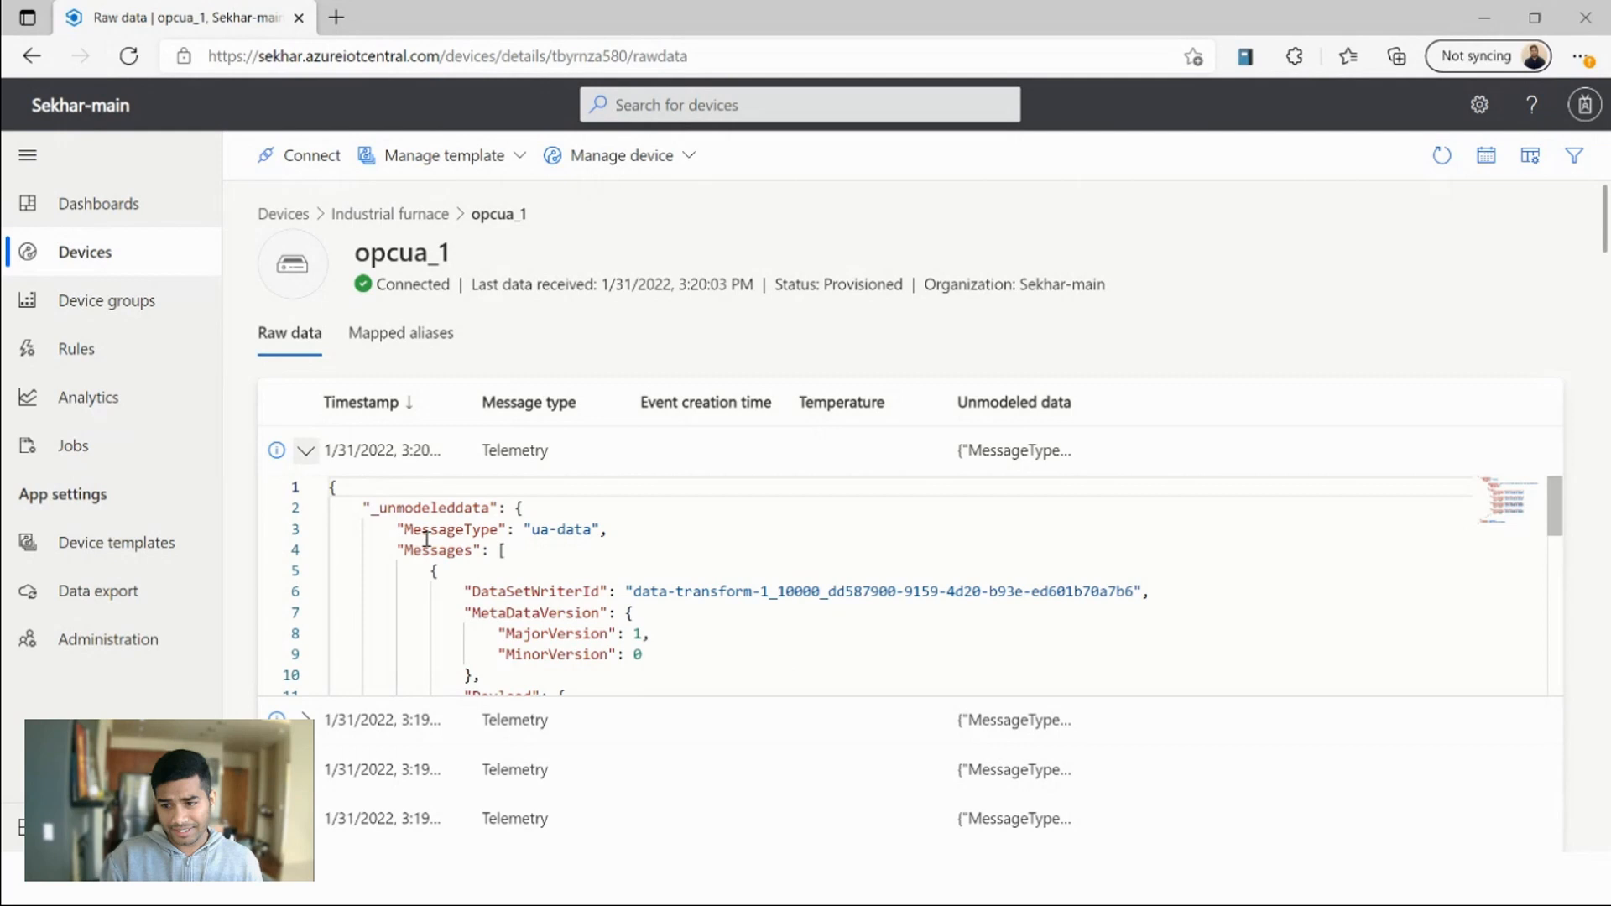
pyautogui.scroll(-3)
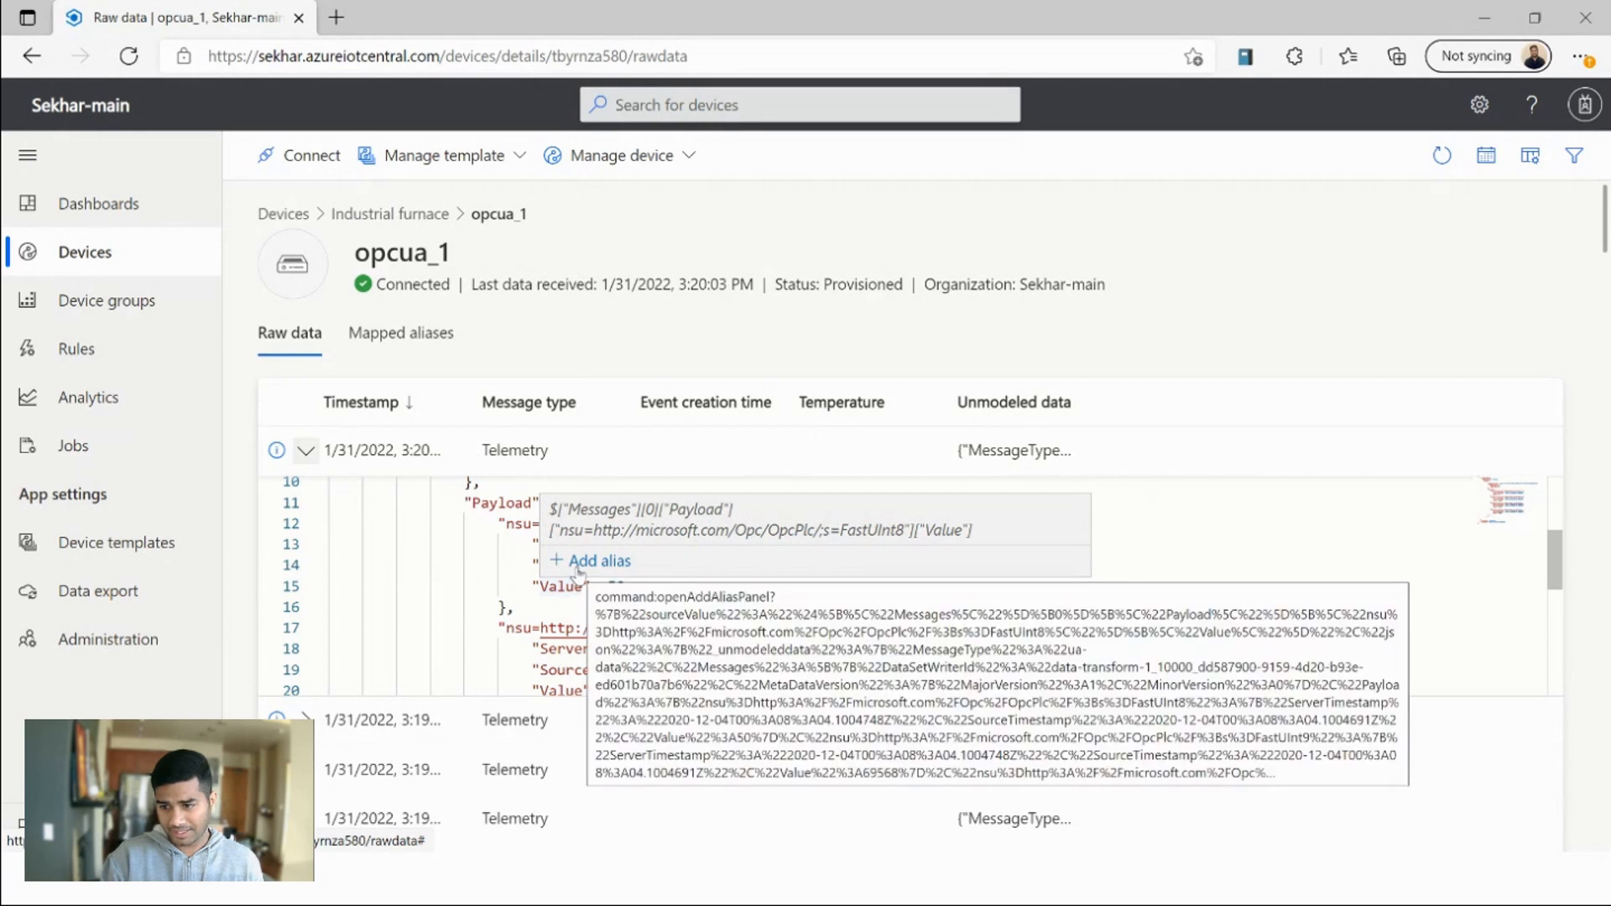
# - Save a new alias named Temperature for the payload's Value field
pyautogui.click(596, 561)
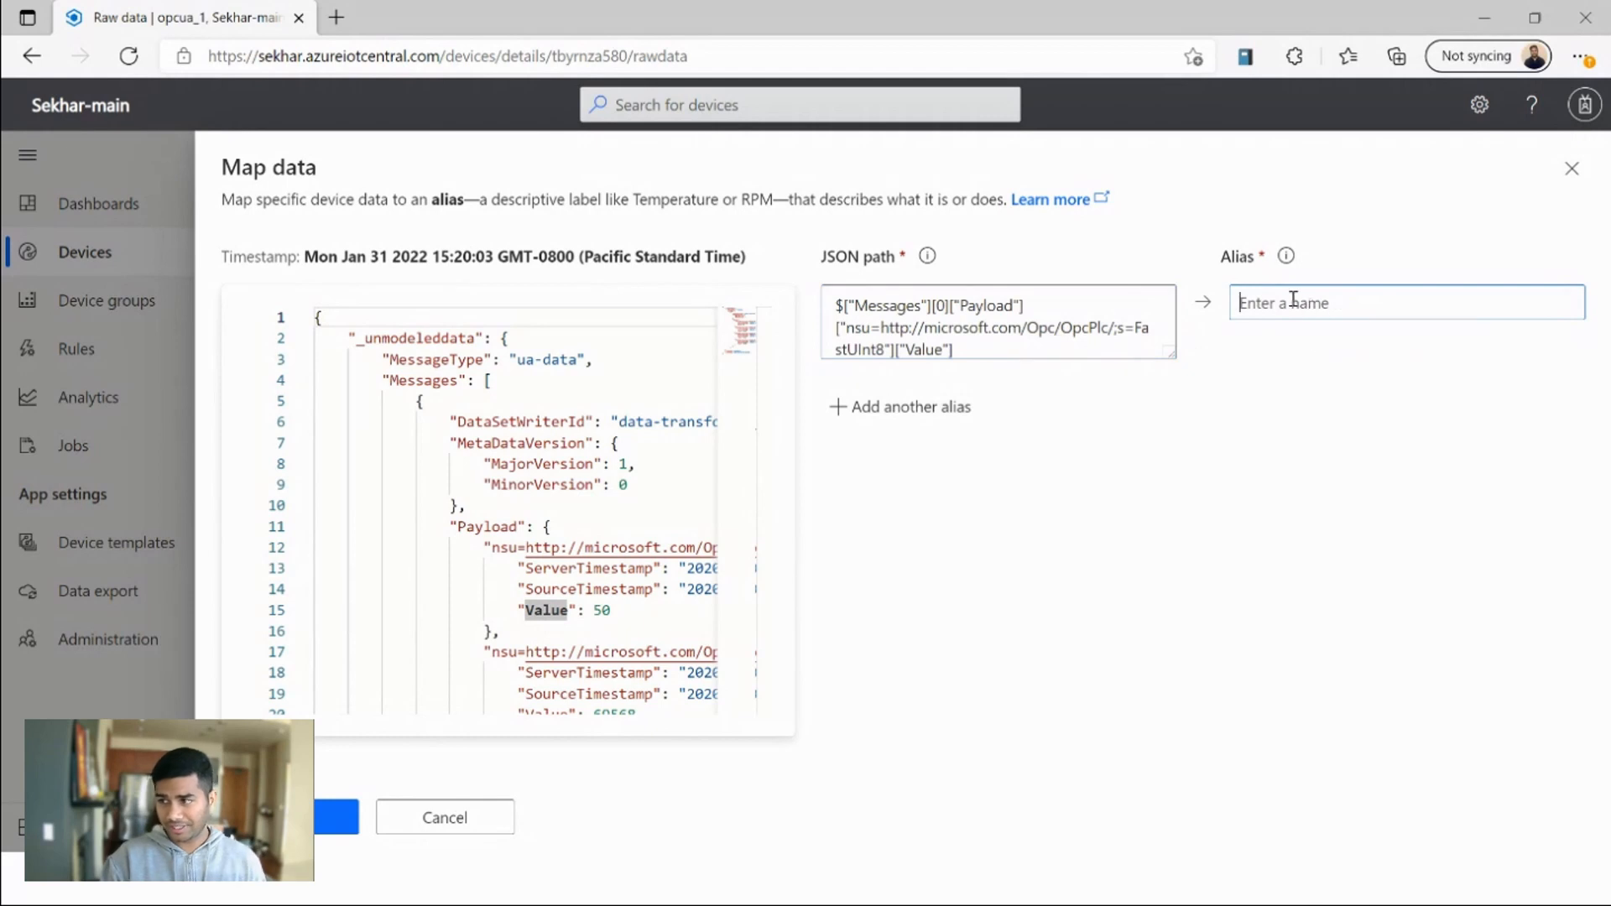
pyautogui.write('T')
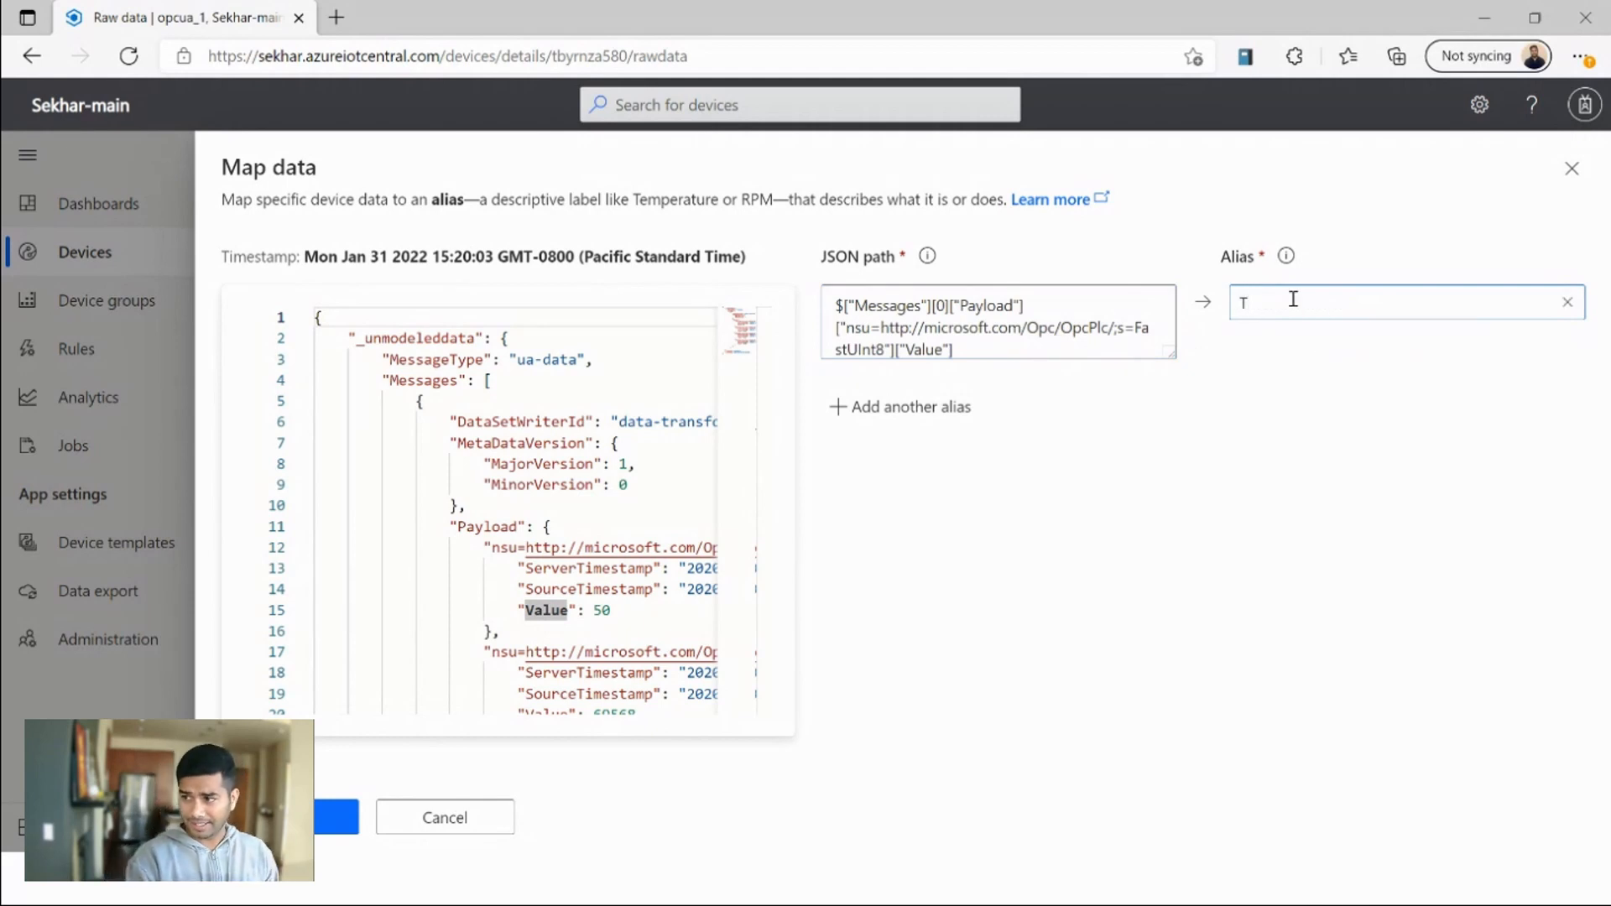
pyautogui.write('emperature')
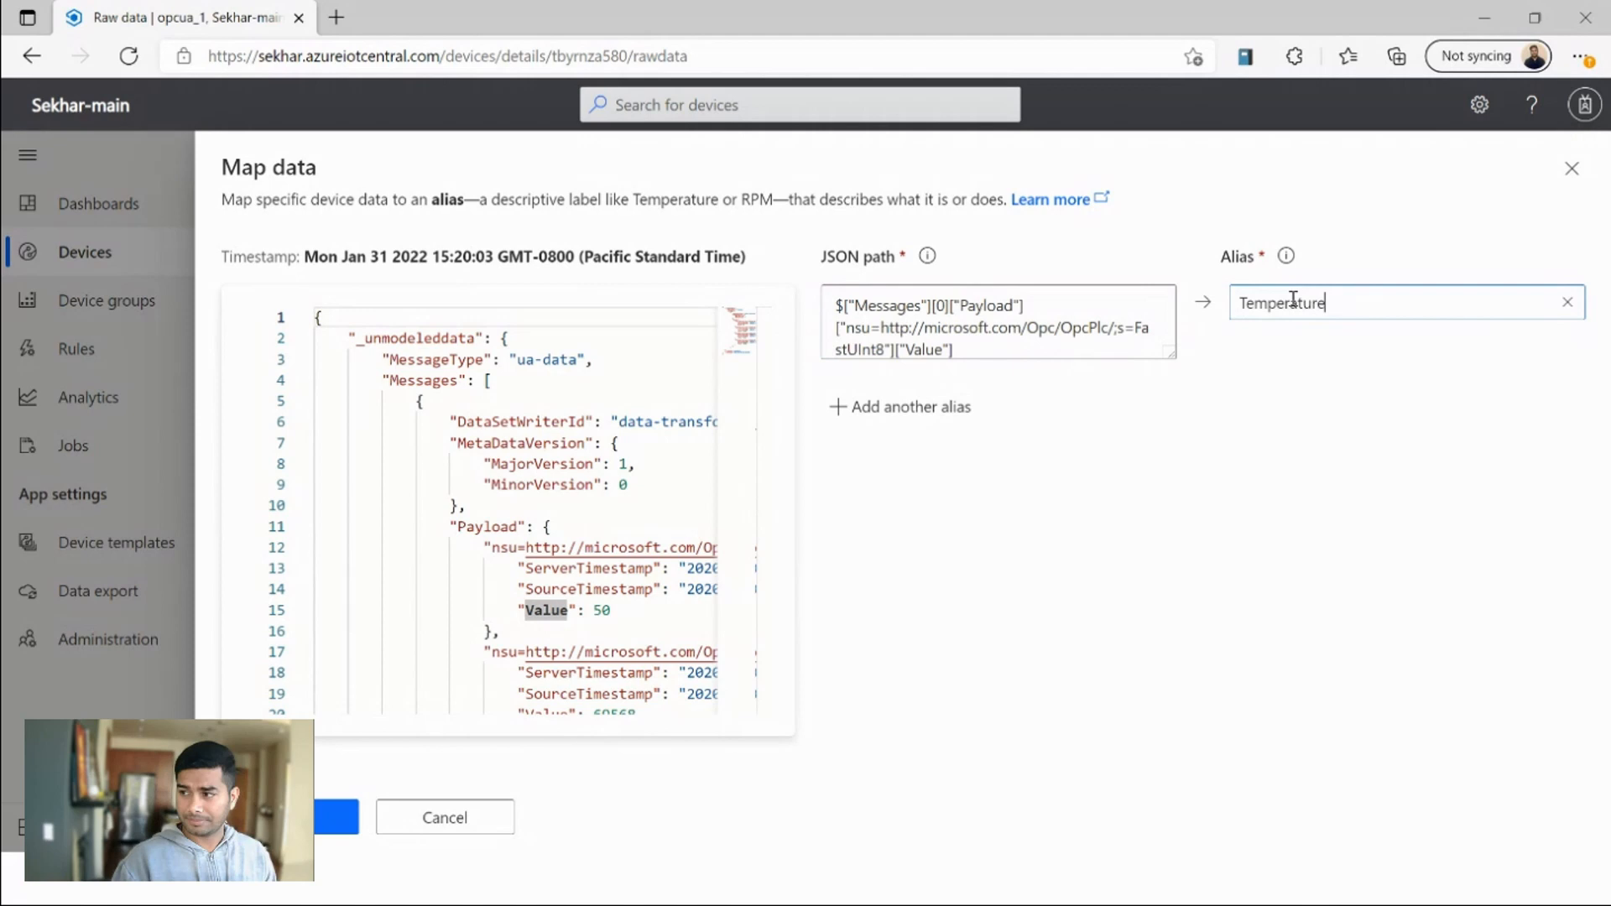
pyautogui.click(308, 817)
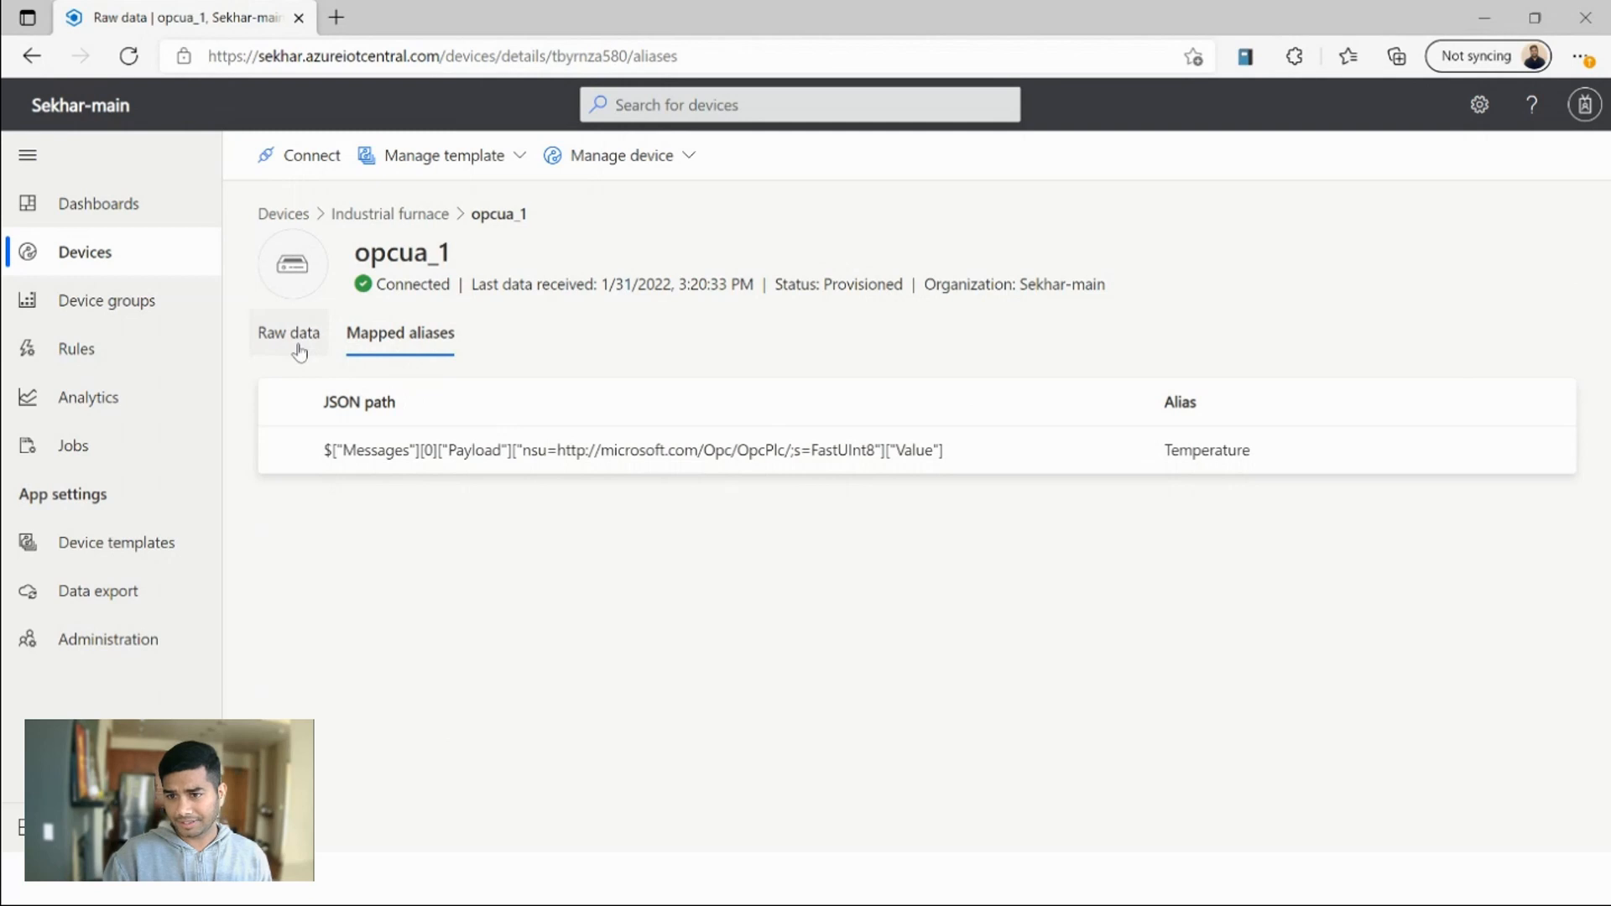
# - Confirm raw messages show mapped Temperature 50, then go back to All devices
pyautogui.click(289, 333)
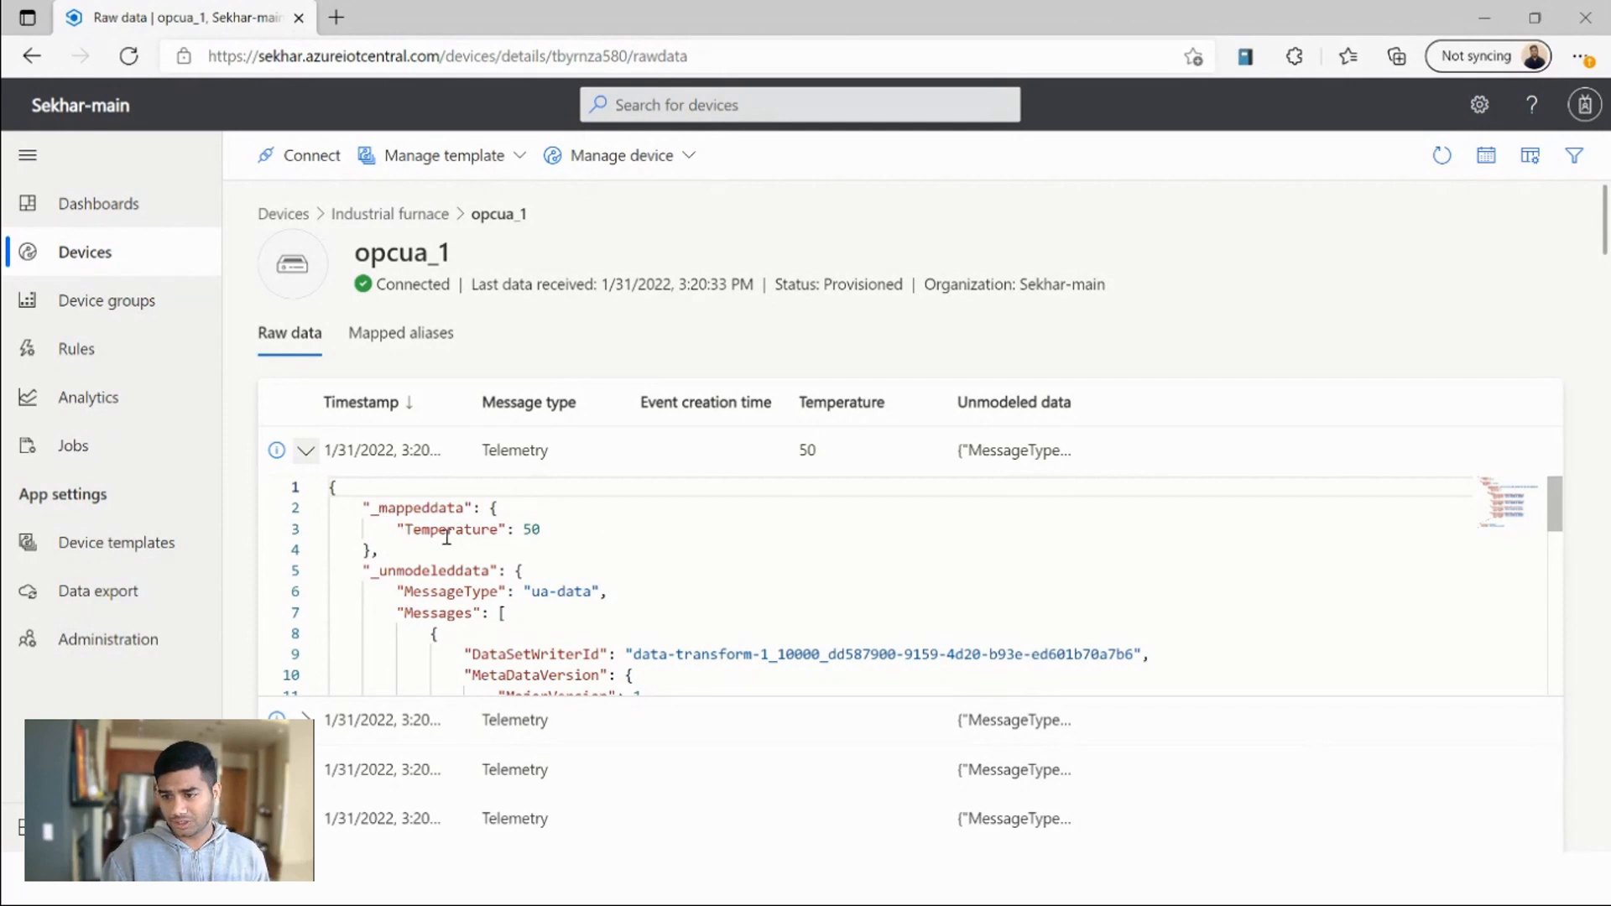
pyautogui.scroll(-3)
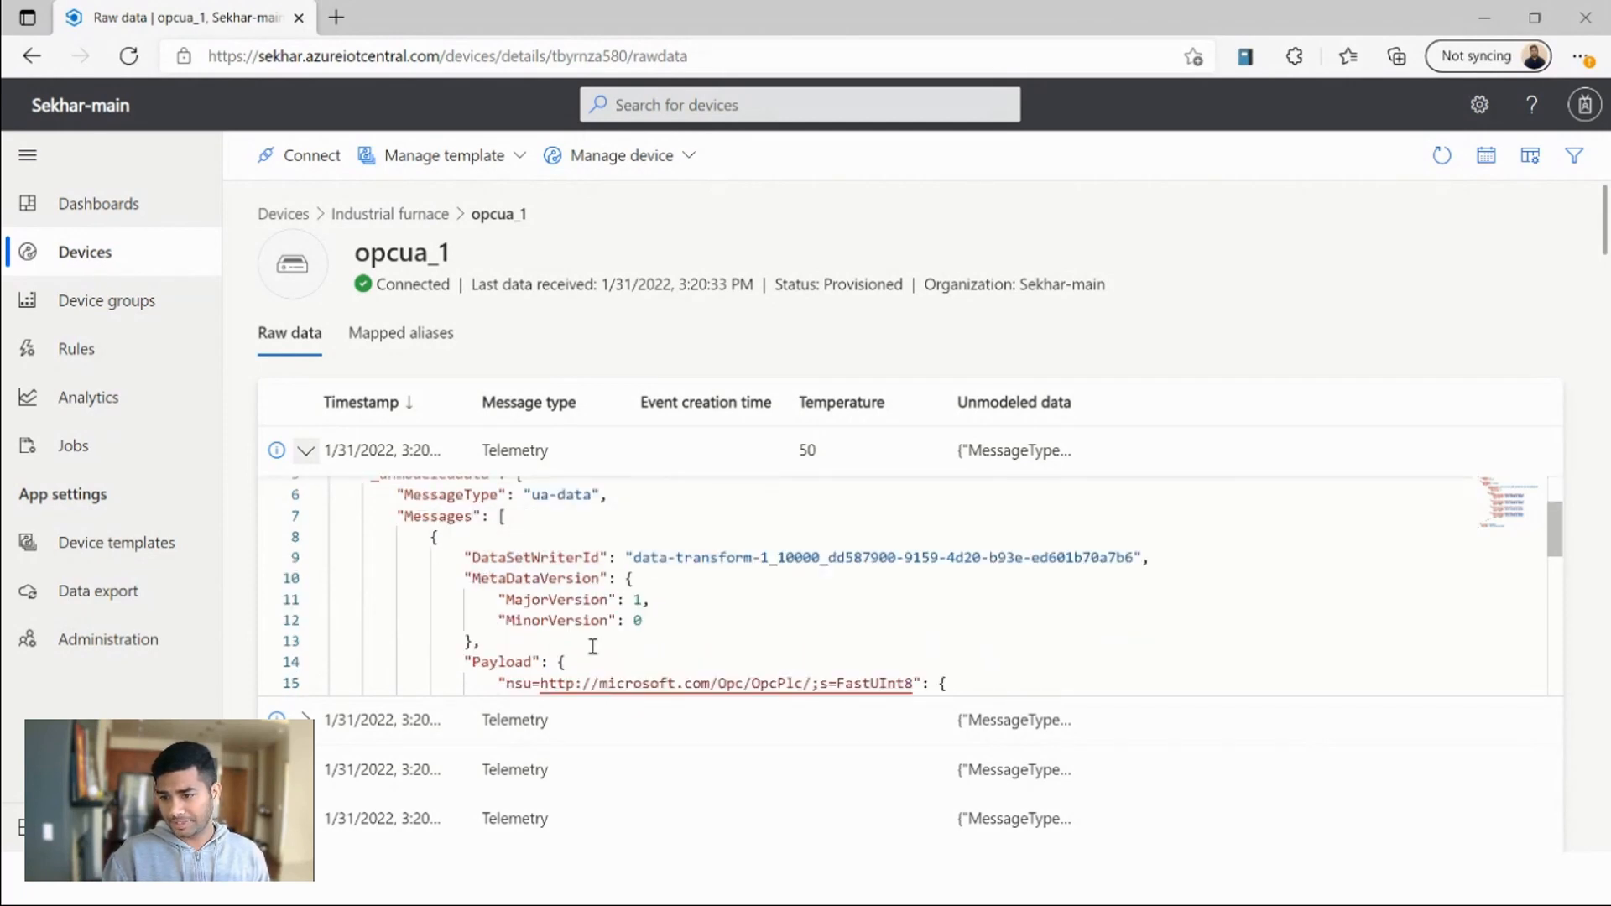
pyautogui.scroll(-3)
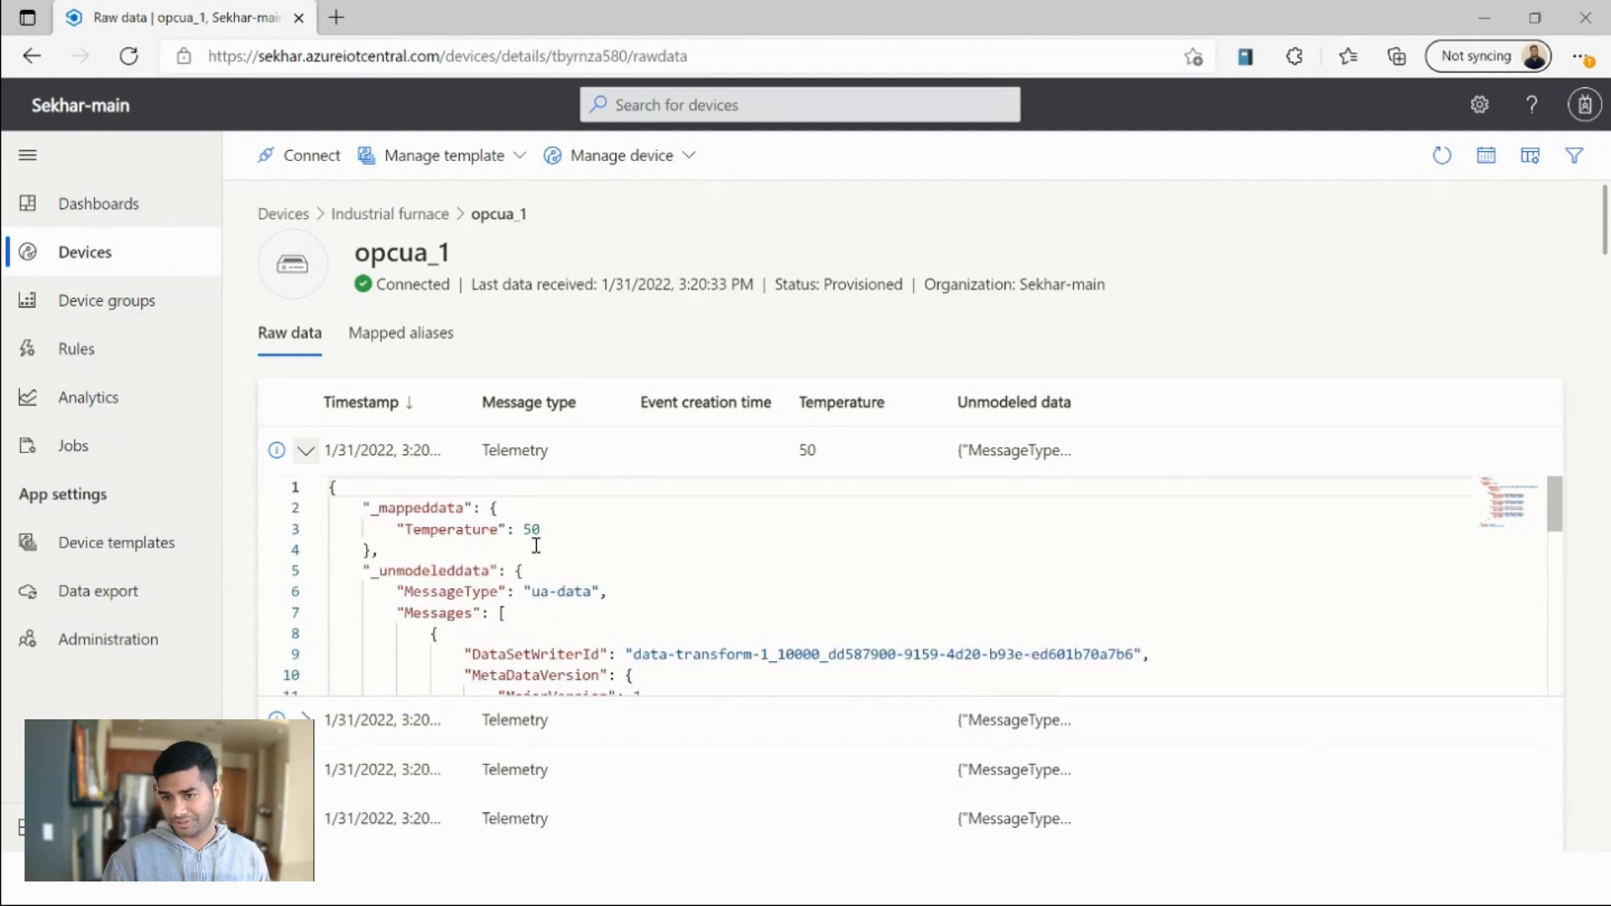
pyautogui.click(84, 252)
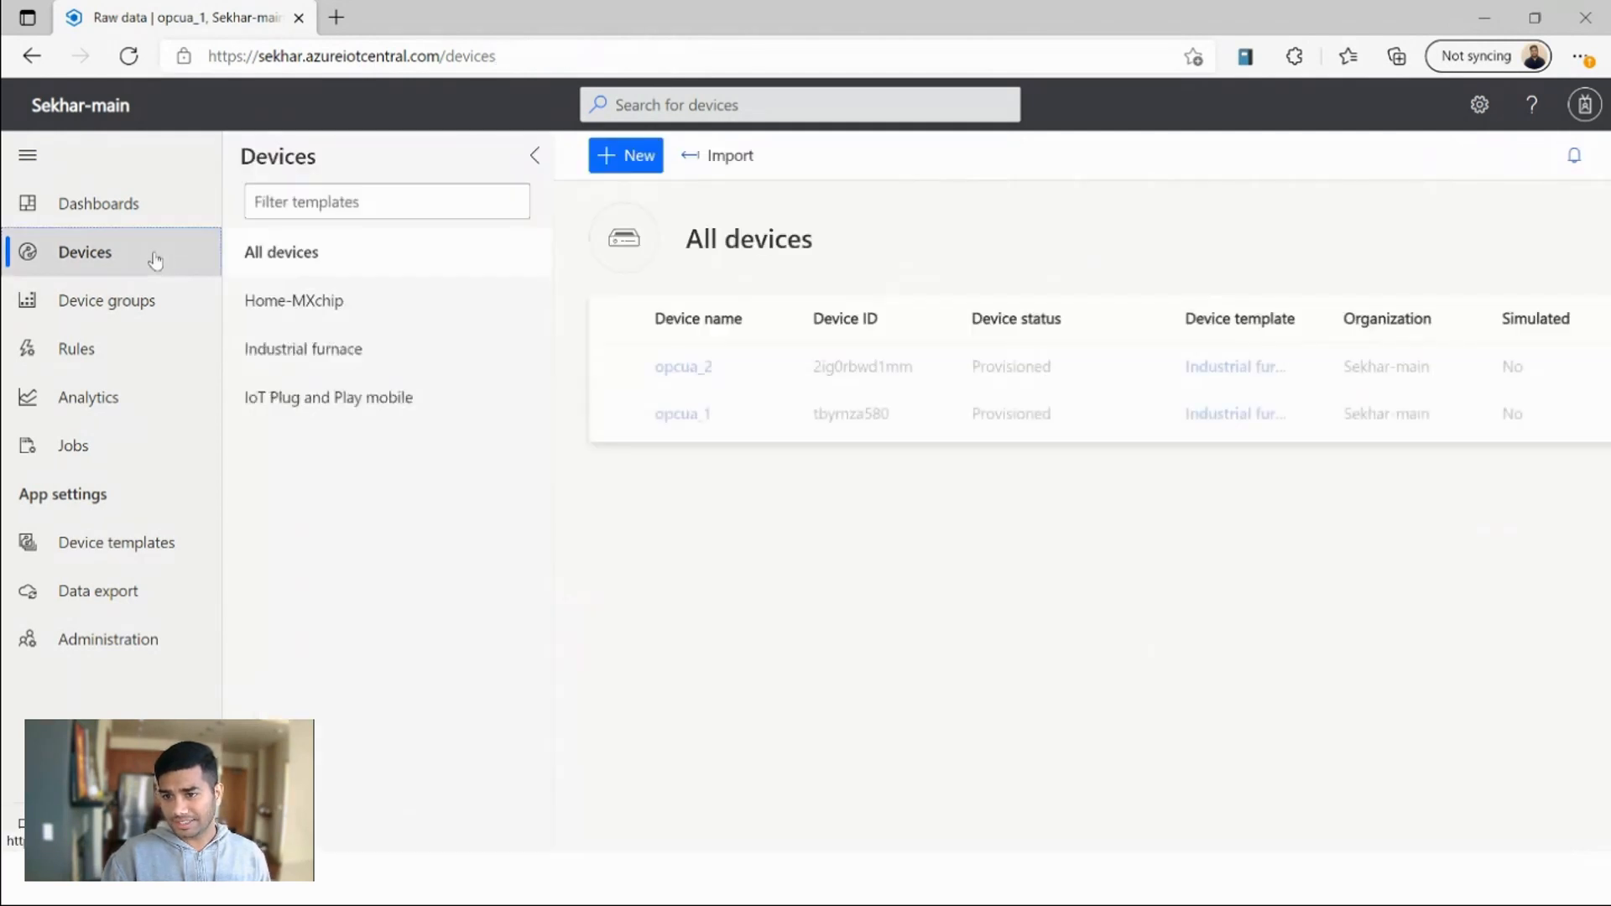
# - Start an alias for the tmp field in opcua_2's newest telemetry message
pyautogui.click(683, 367)
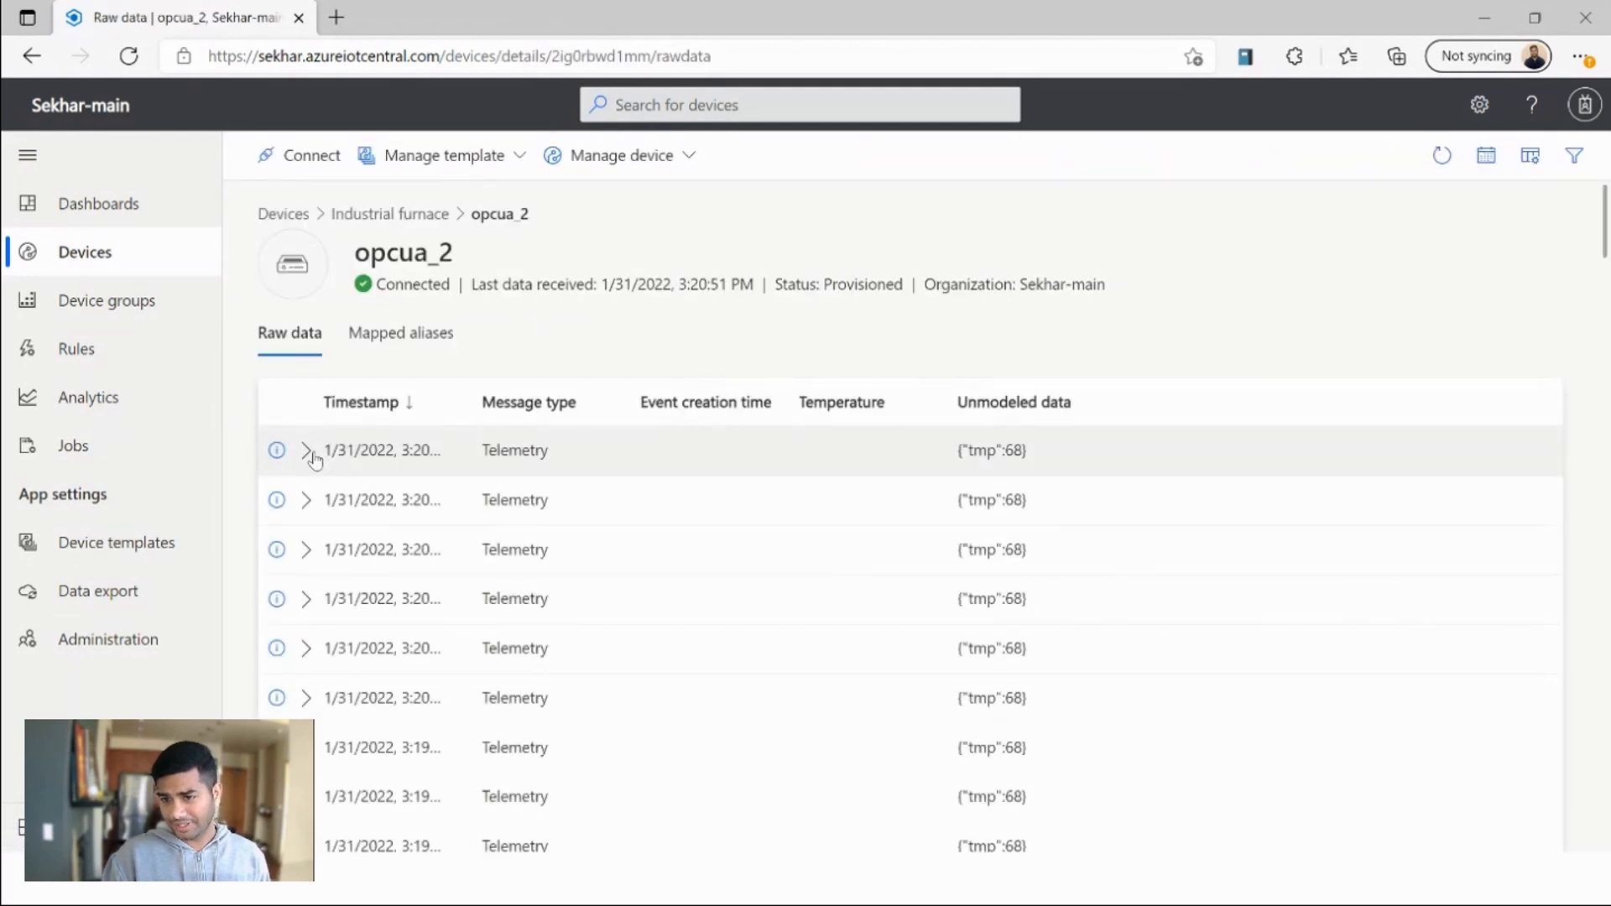
pyautogui.click(305, 450)
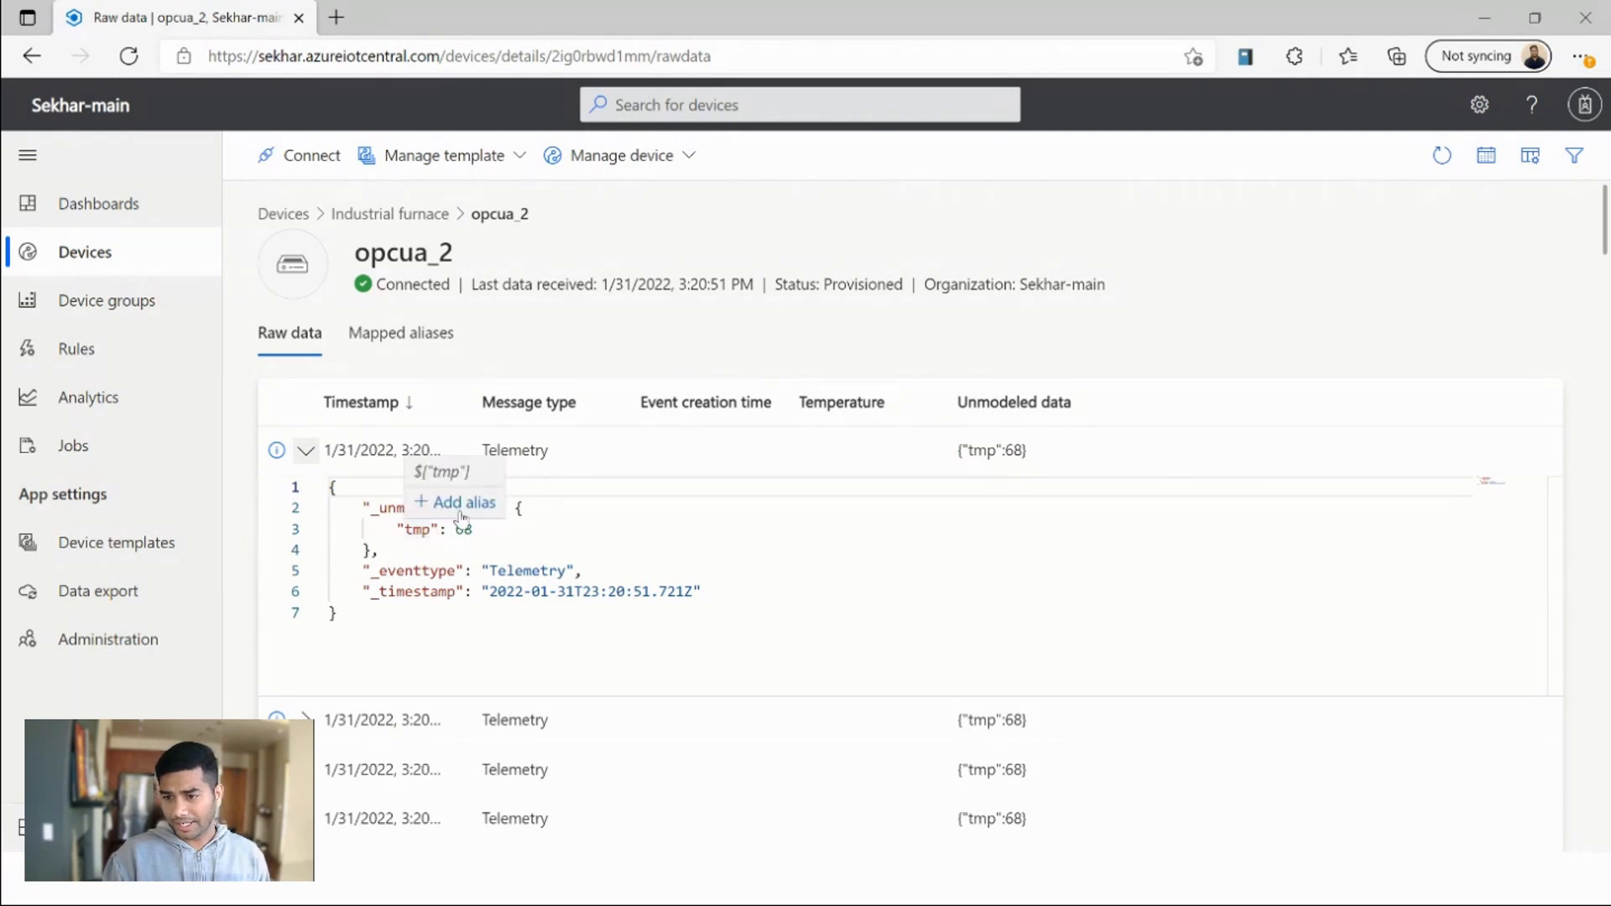
pyautogui.click(460, 501)
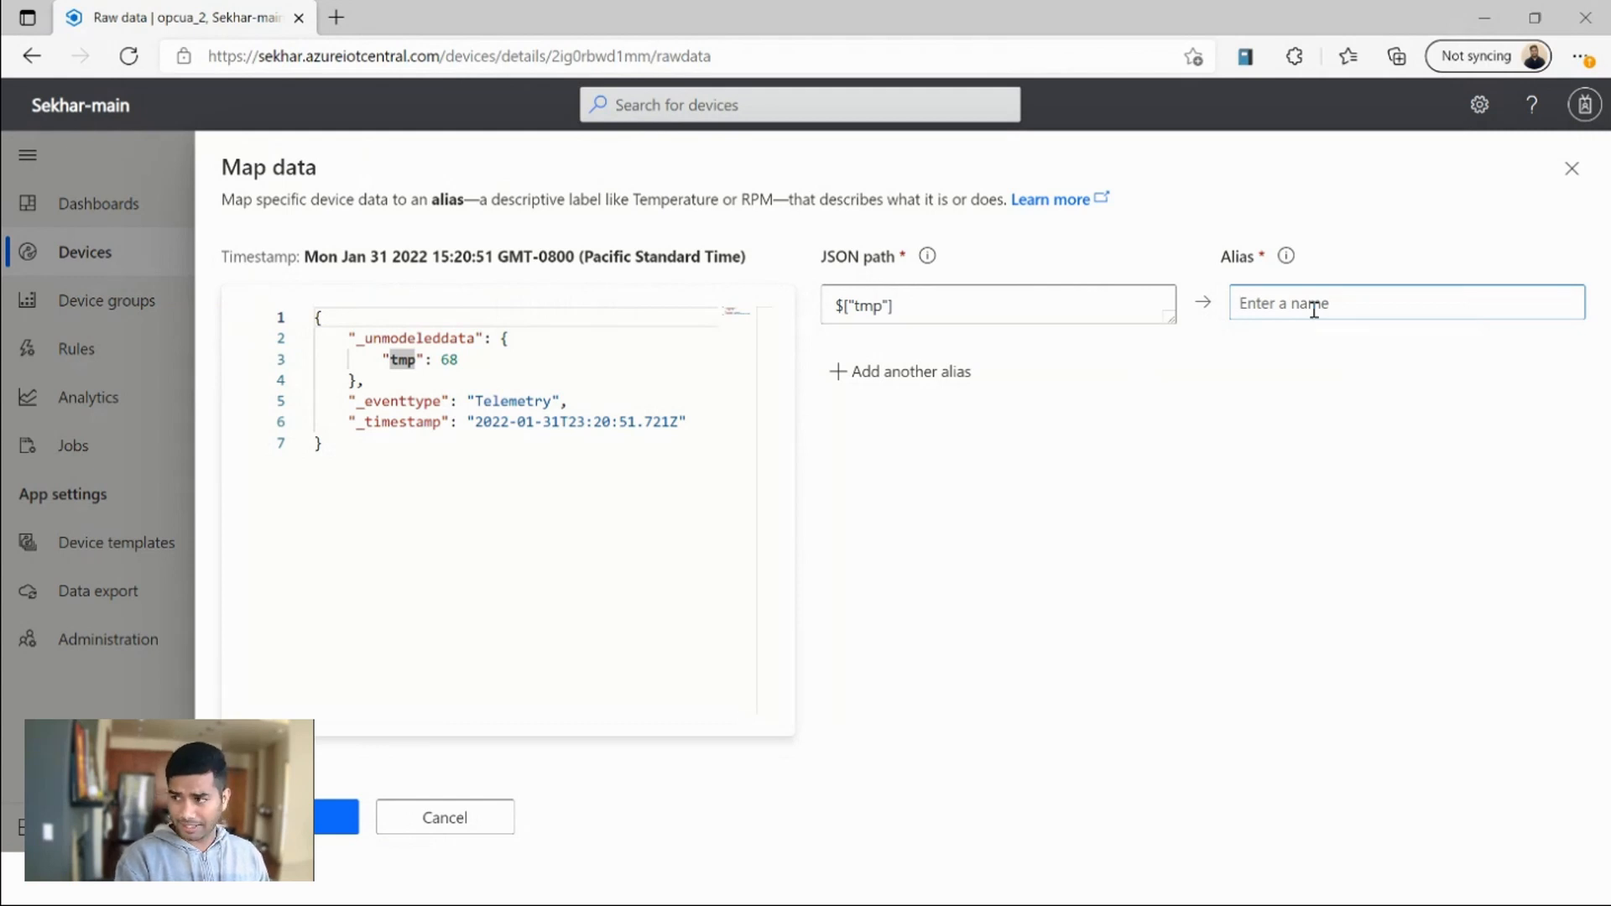
# - Save the alias Temperature for opcua_2's $["tmp"] path
pyautogui.write('Temperature')
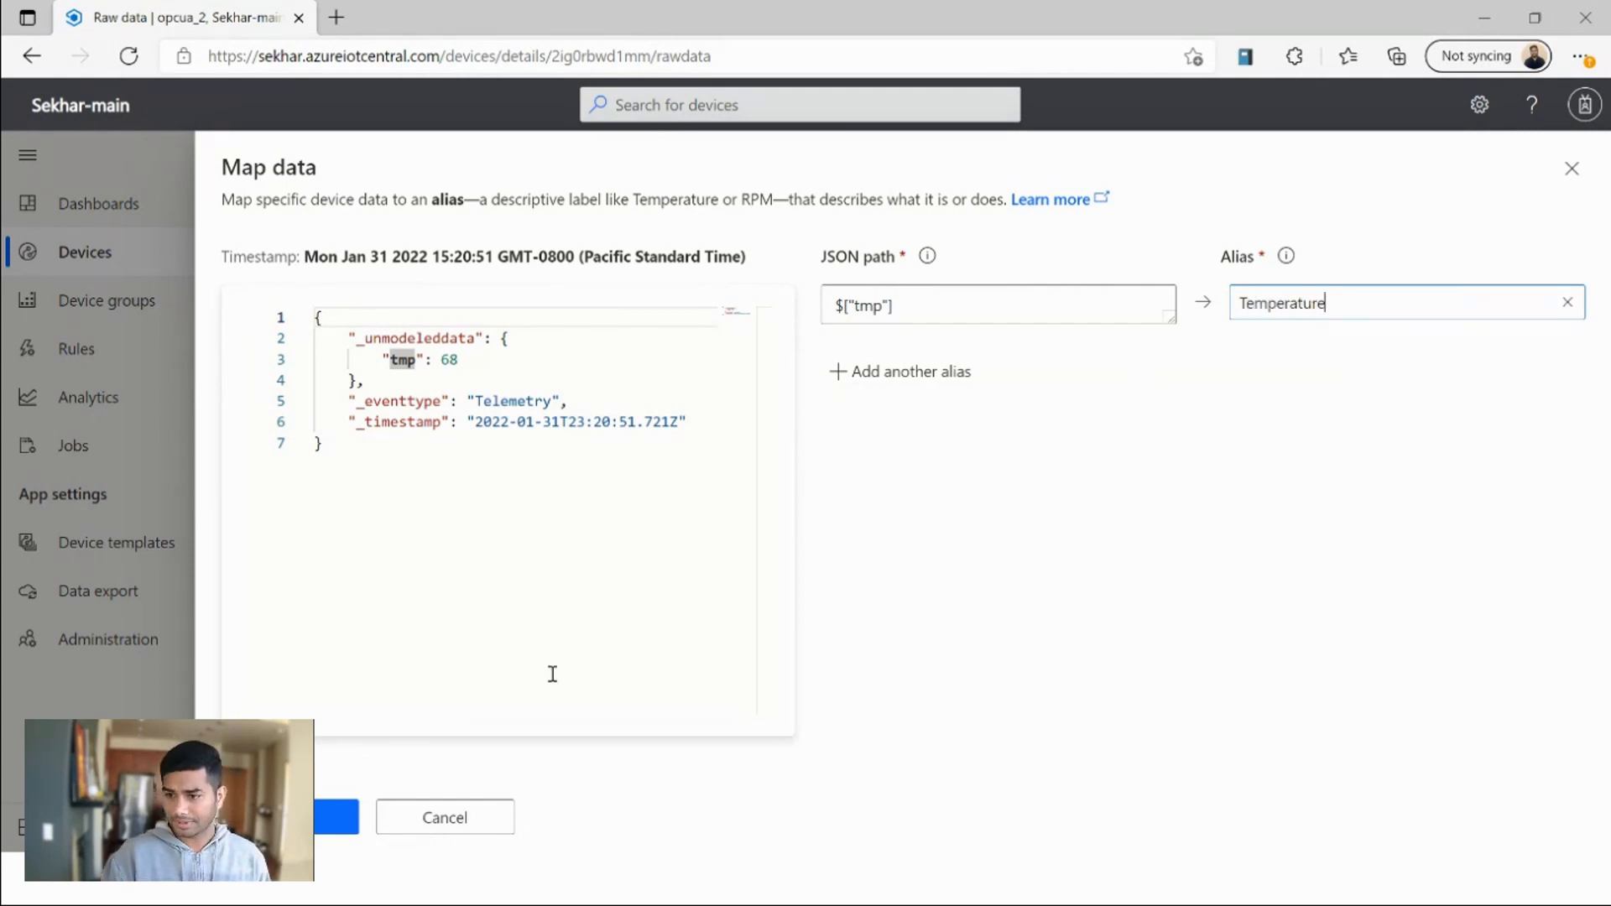
pyautogui.click(291, 817)
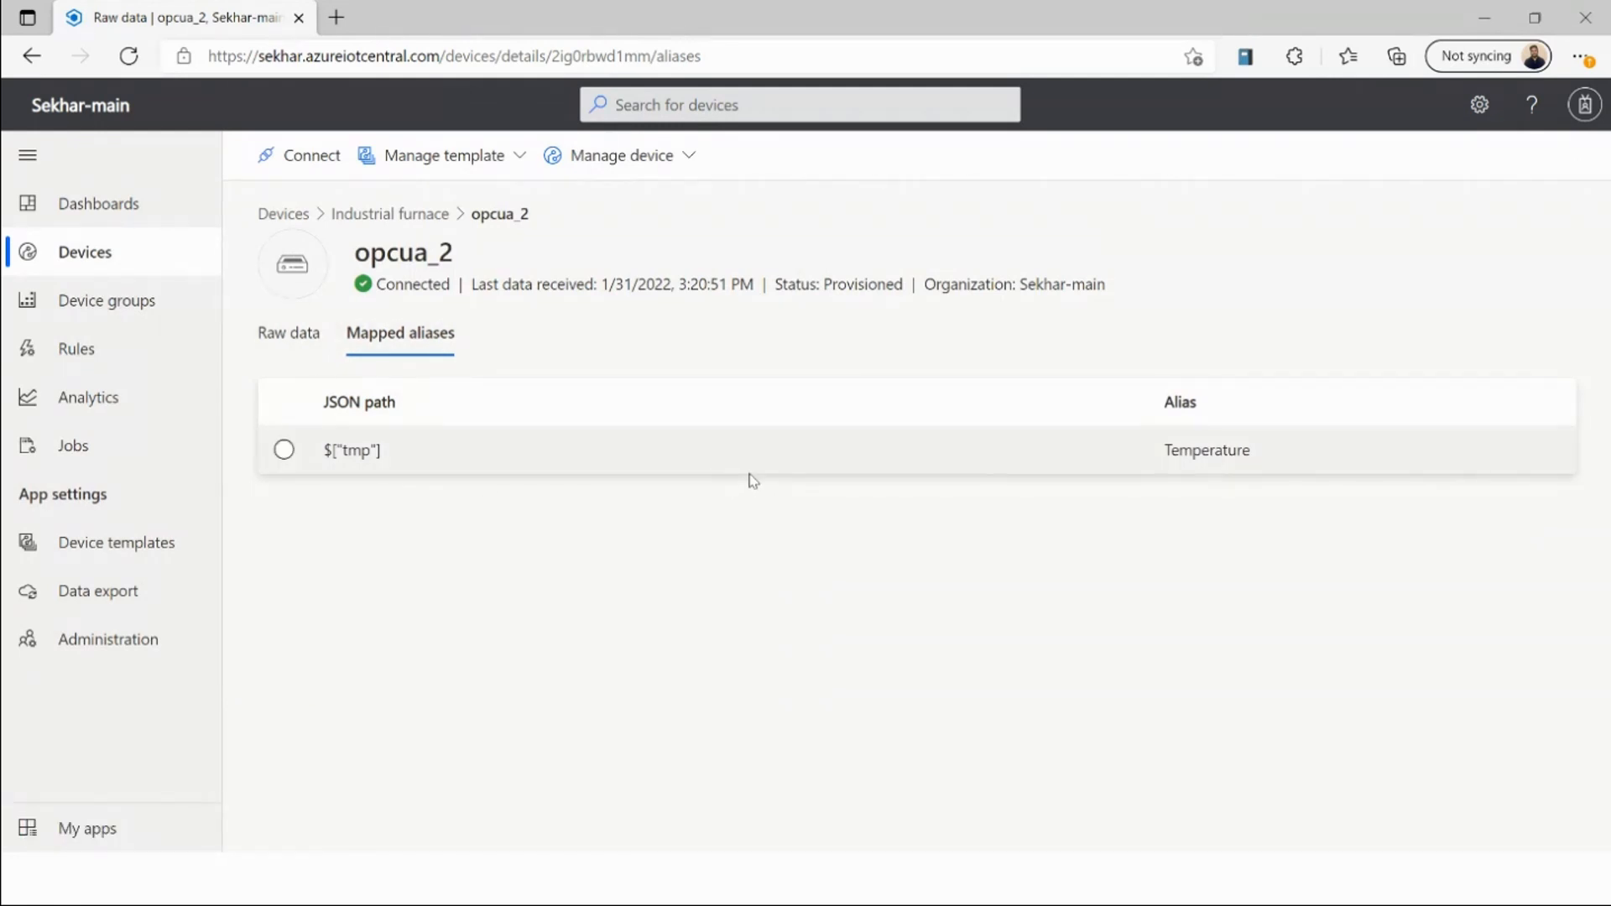
pyautogui.moveTo(111, 216)
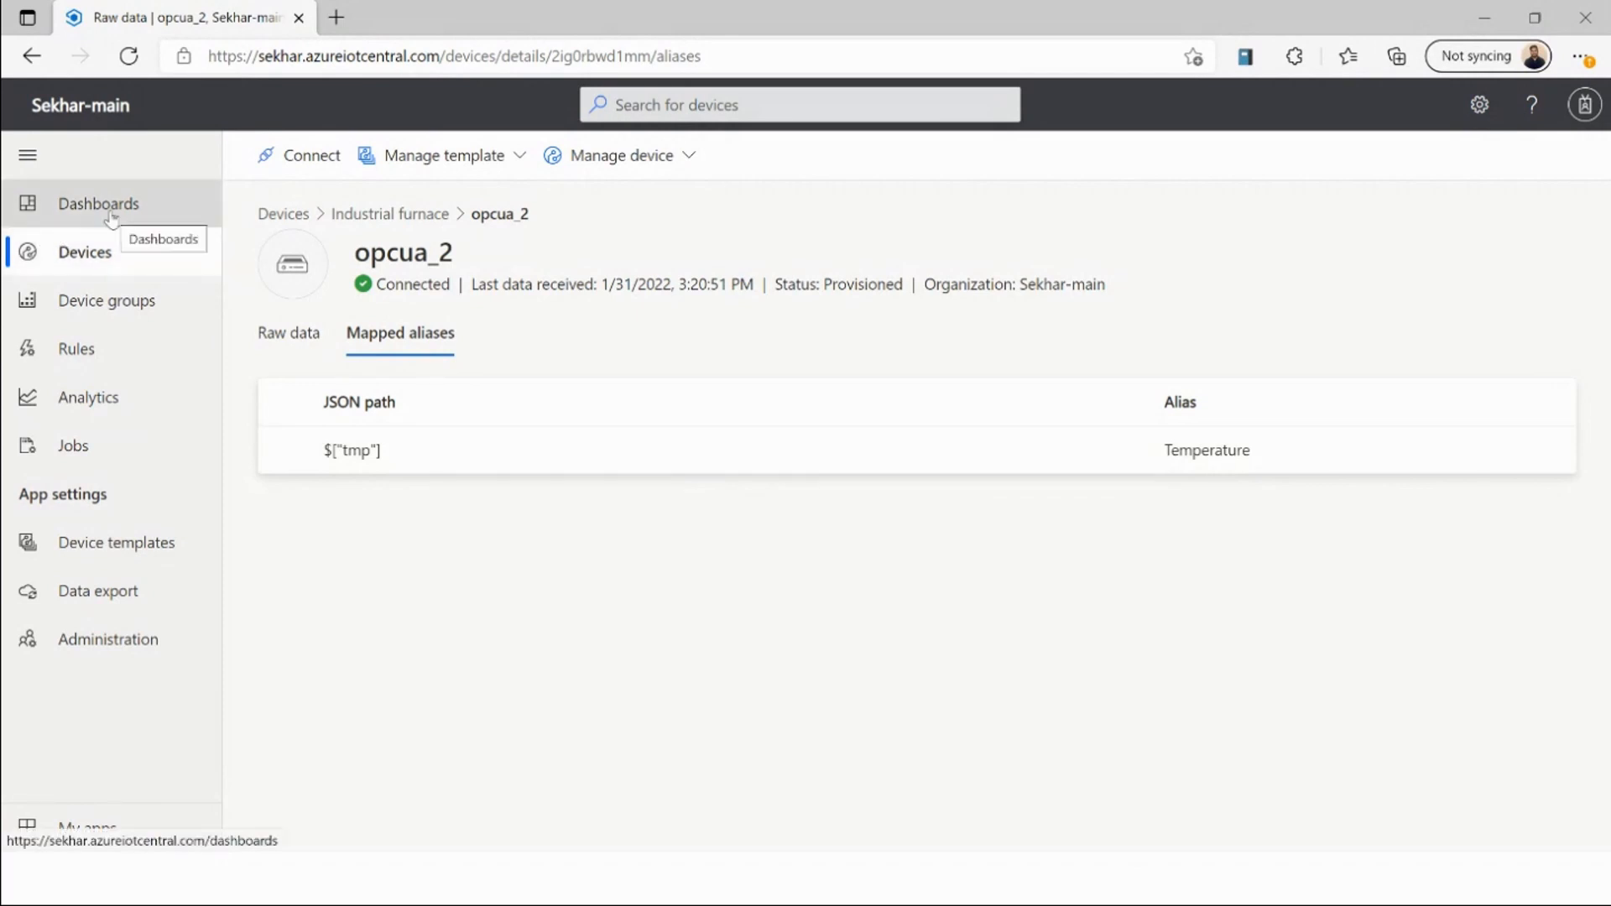
# - Show Dashboard 1 with the Temperature_OPCUA chart for opcua_1 and opcua_2
pyautogui.click(99, 203)
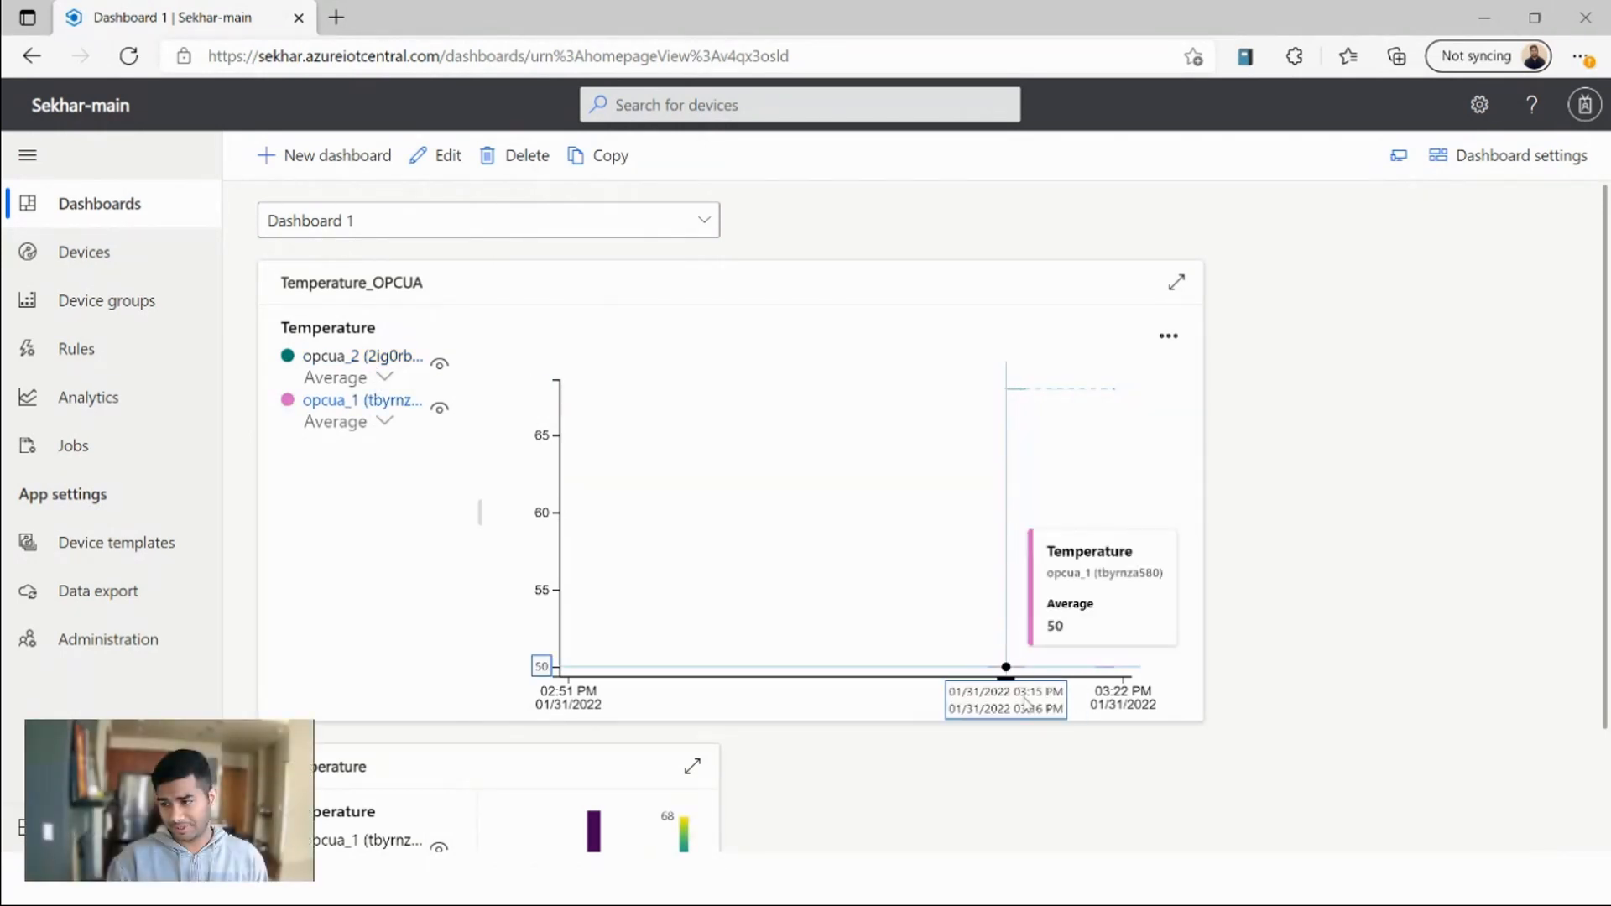
pyautogui.moveTo(1009, 666)
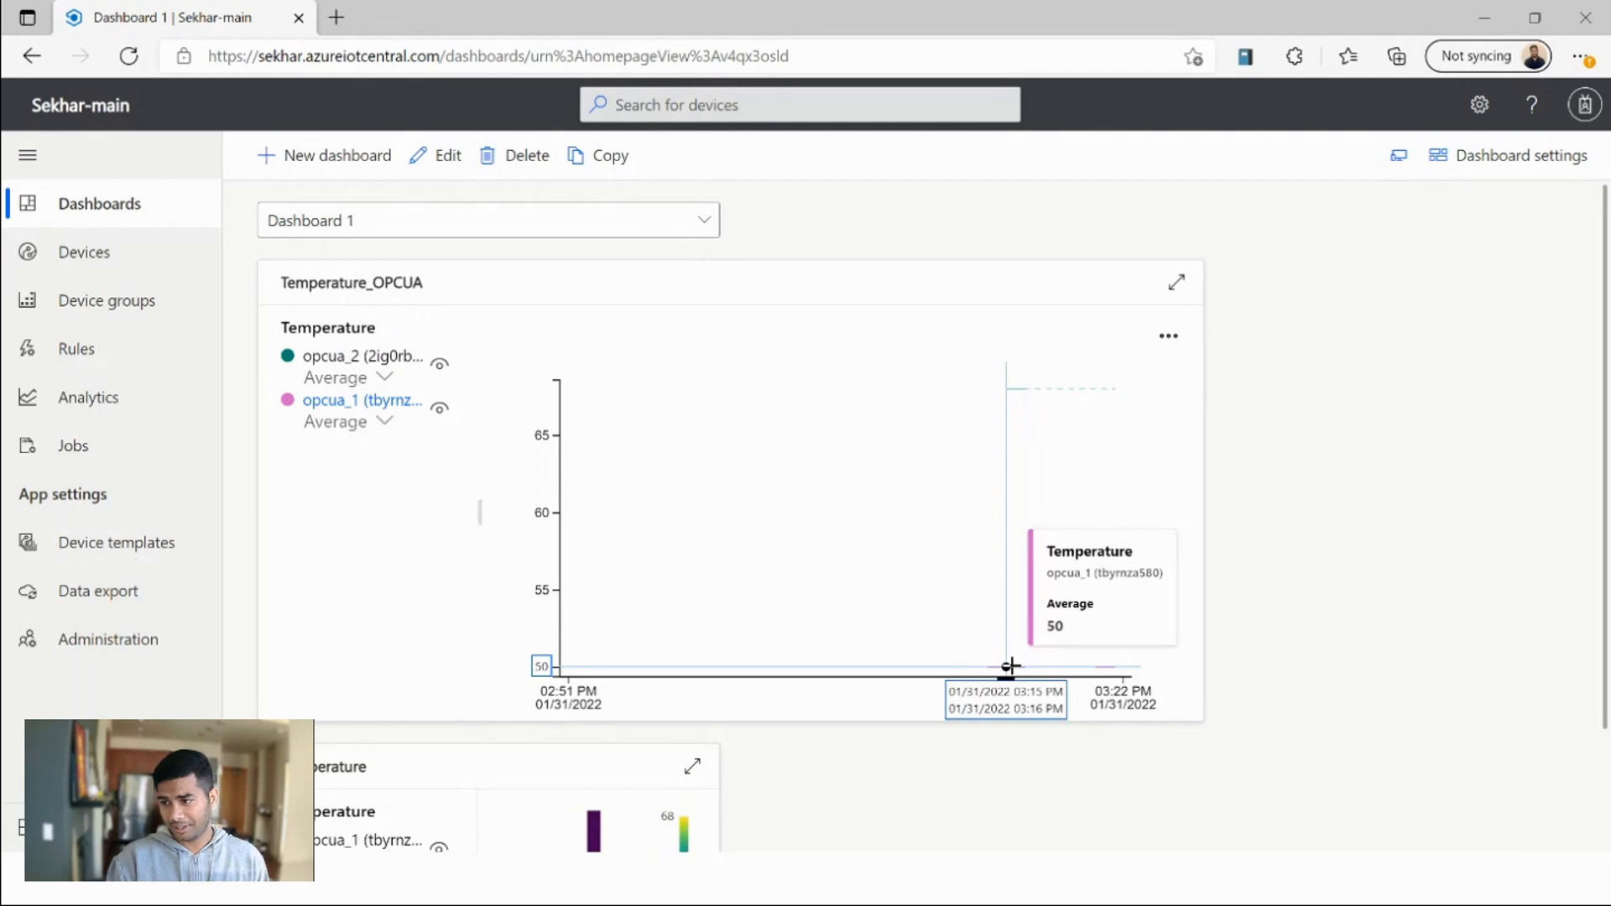